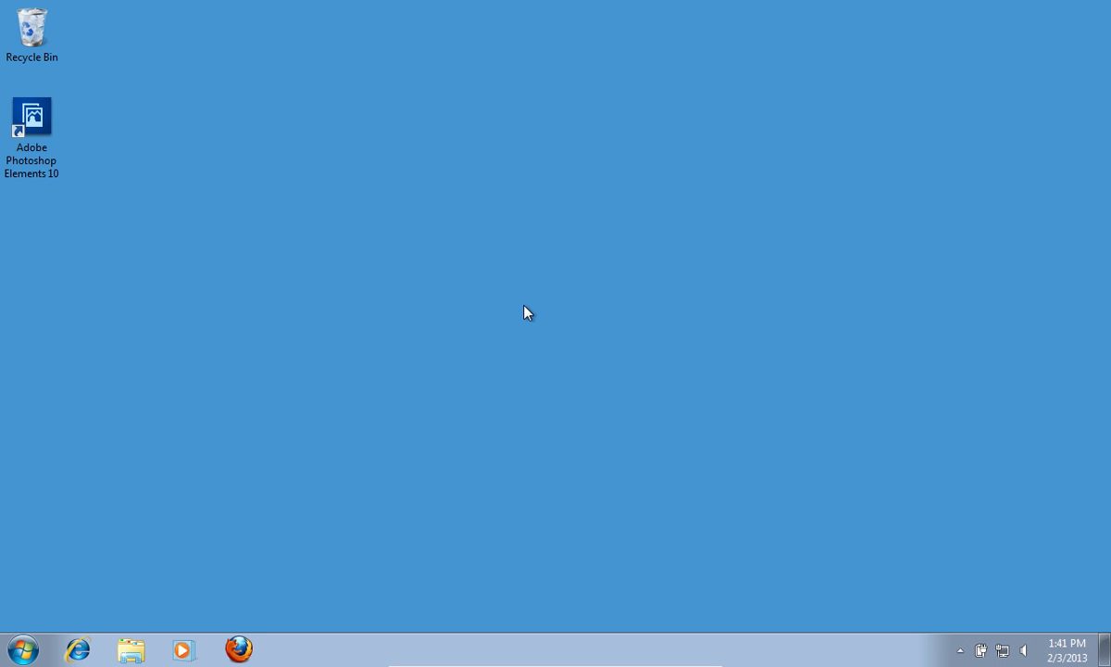
# Launch Internet Explorer from the taskbar to reach adobe.com.
pyautogui.click(78, 649)
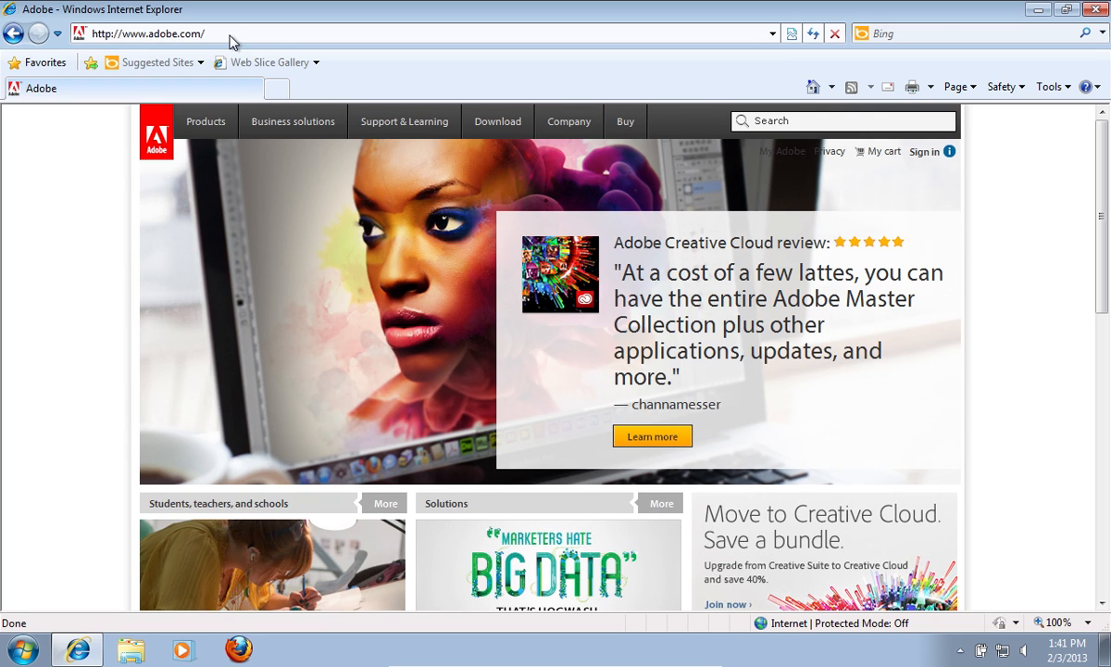
pyautogui.moveTo(497, 122)
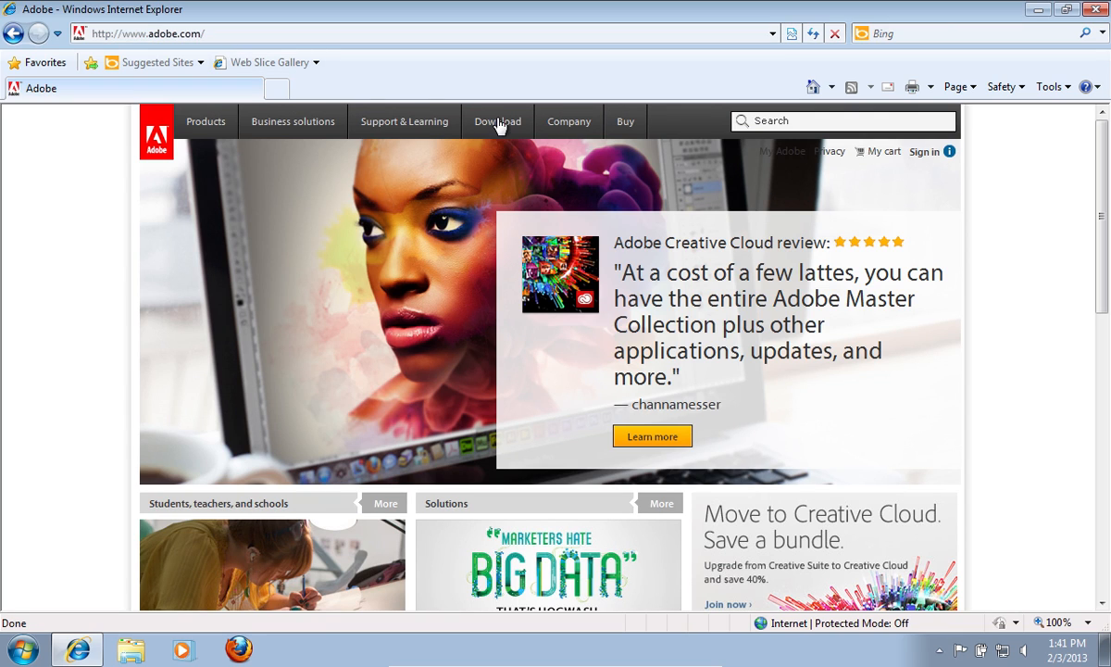
# Go from the Download menu to Adobe's 'See all downloads' page.
pyautogui.click(497, 122)
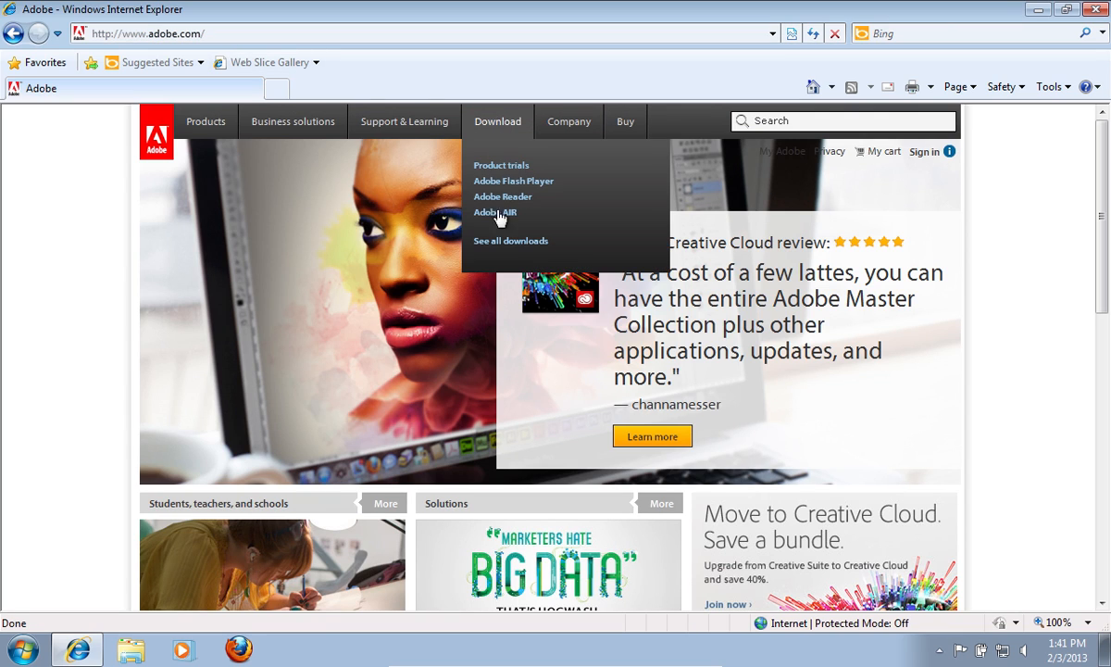
pyautogui.moveTo(500, 244)
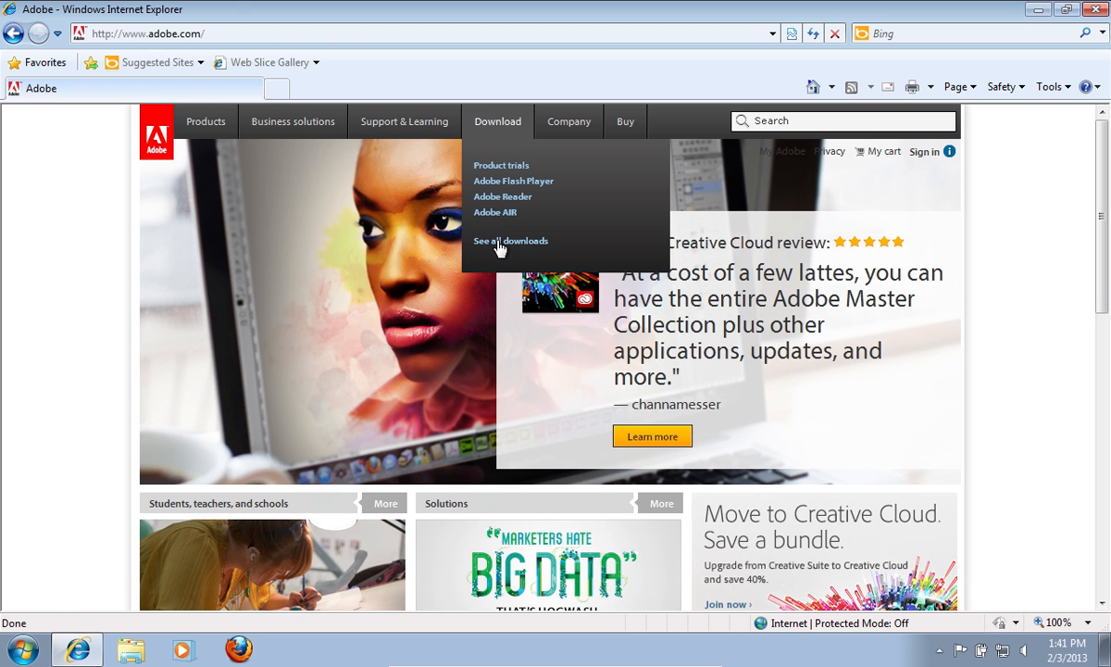
pyautogui.click(511, 241)
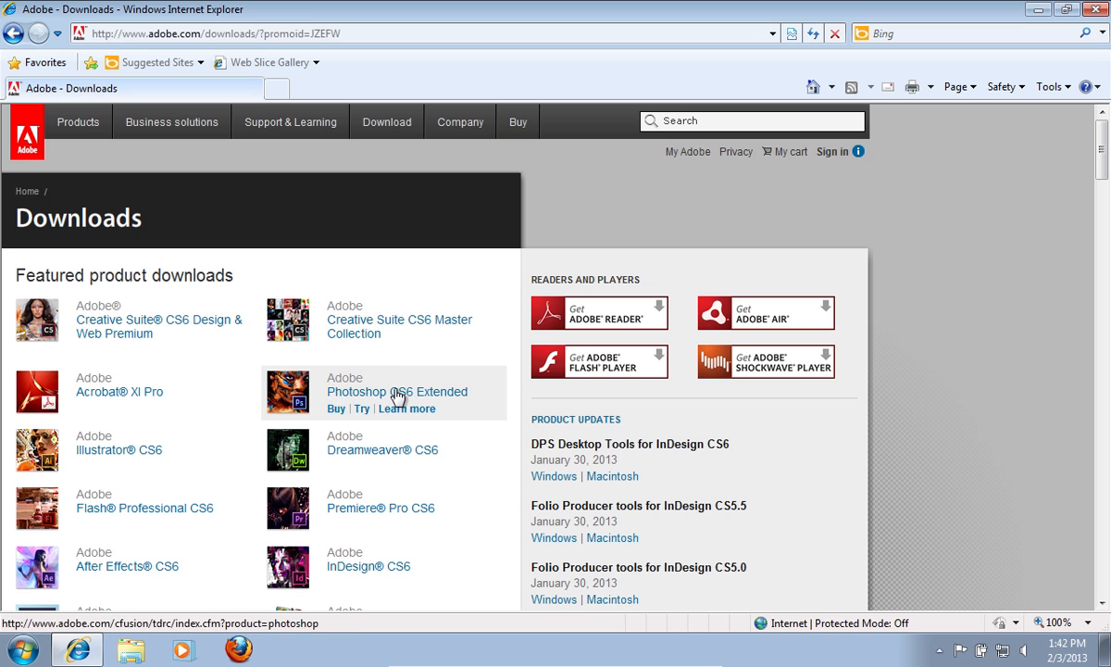
# Open the Photoshop CS6 Extended trial page and scroll to its download buttons.
pyautogui.click(397, 392)
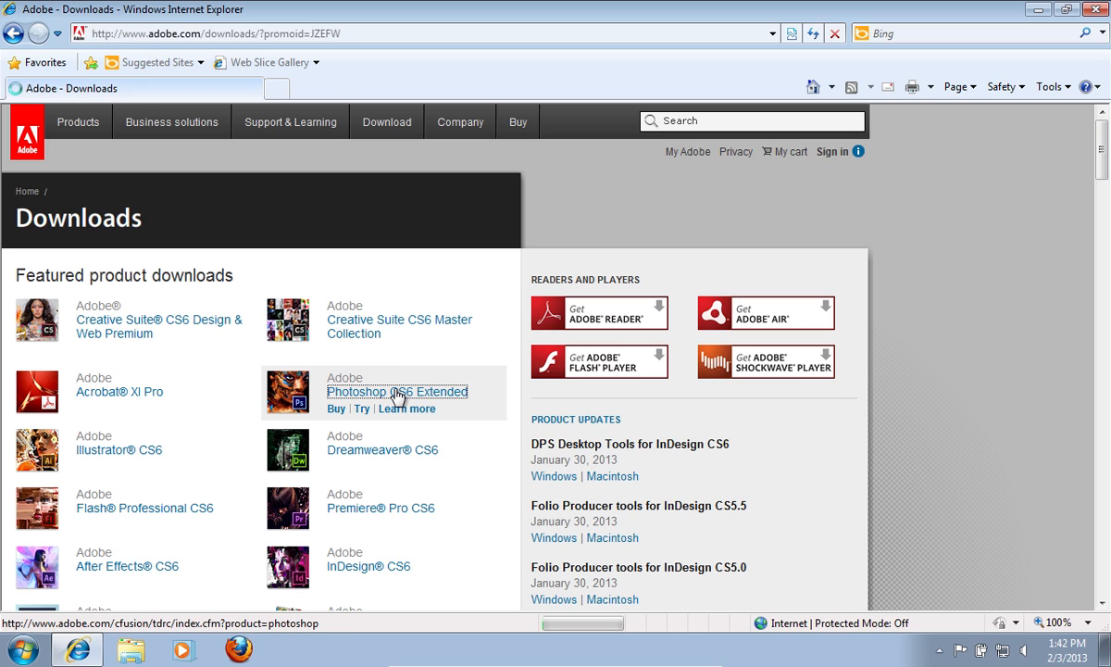
pyautogui.click(397, 393)
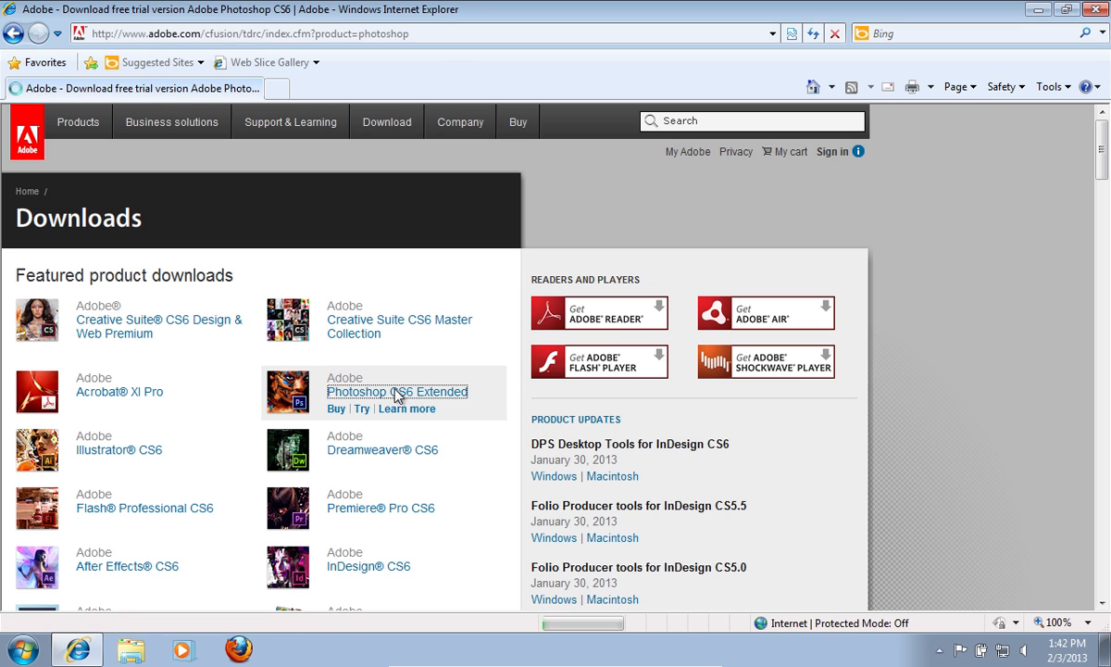
pyautogui.click(396, 393)
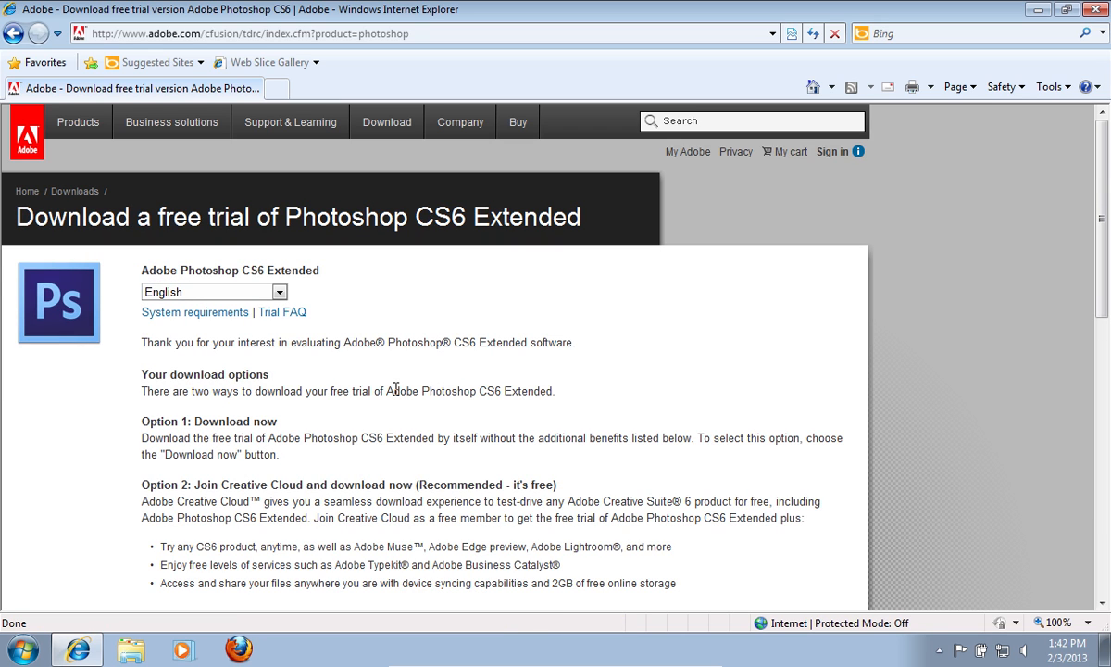
pyautogui.scroll(-3)
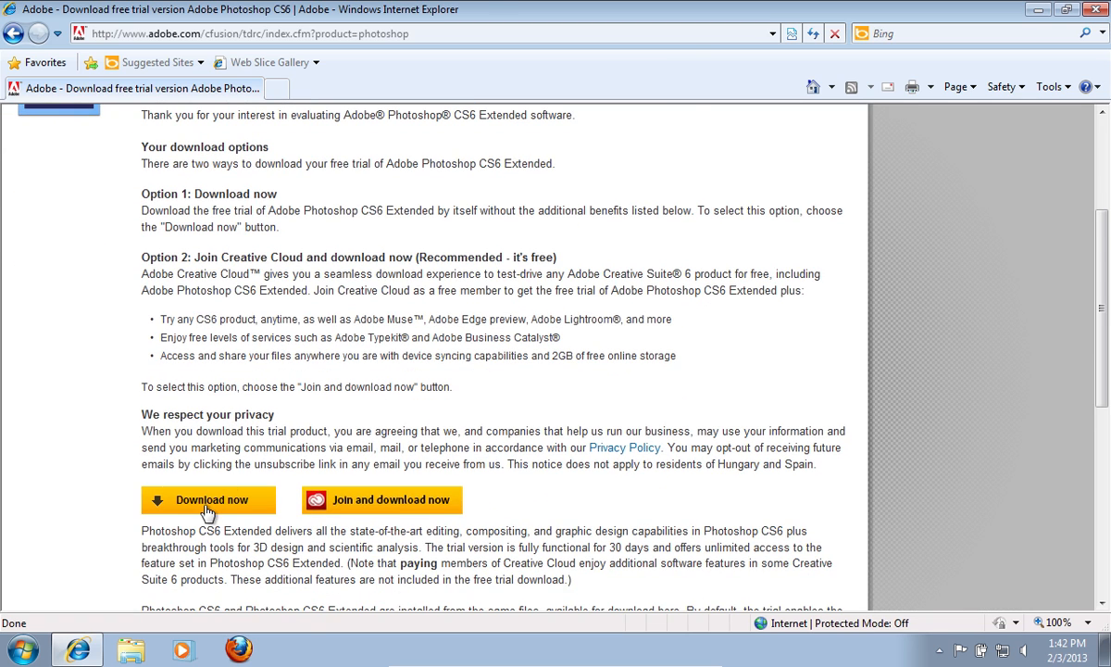
# Start 'Download now', defer the assistant update with 'Download Later', and sign in with the Adobe ID.
pyautogui.click(207, 501)
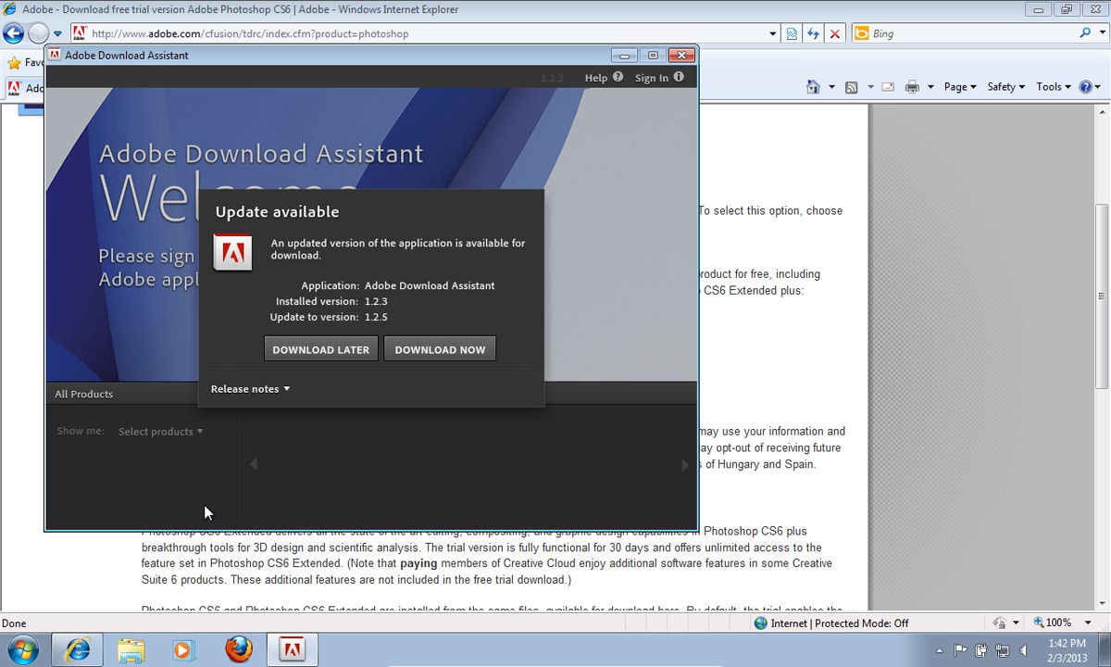
pyautogui.moveTo(318, 359)
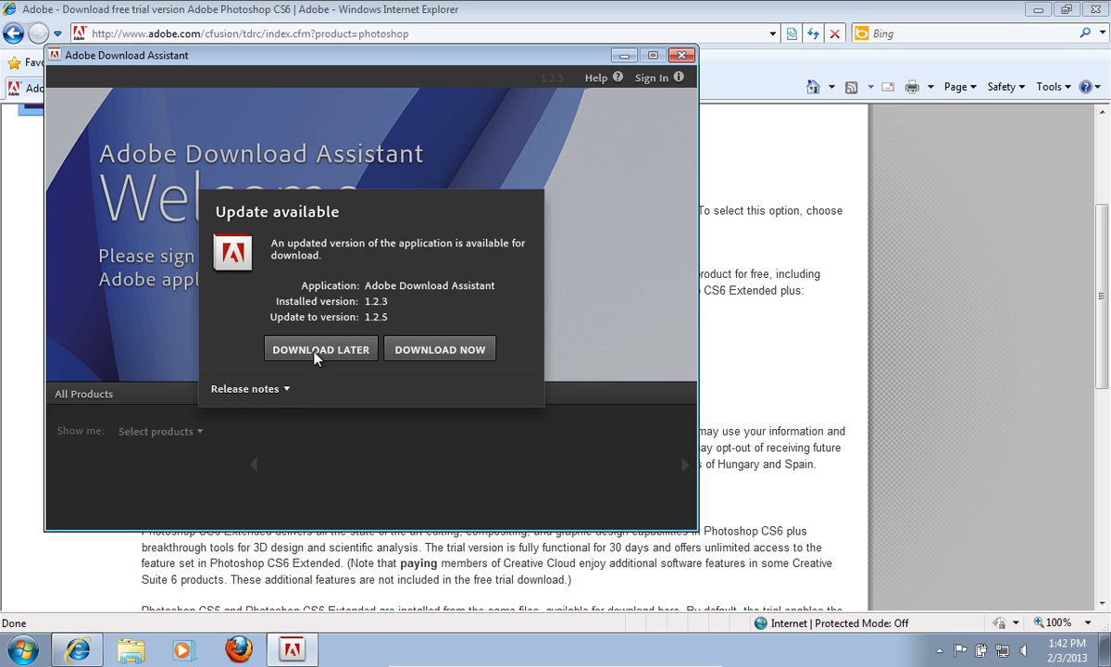
pyautogui.click(321, 349)
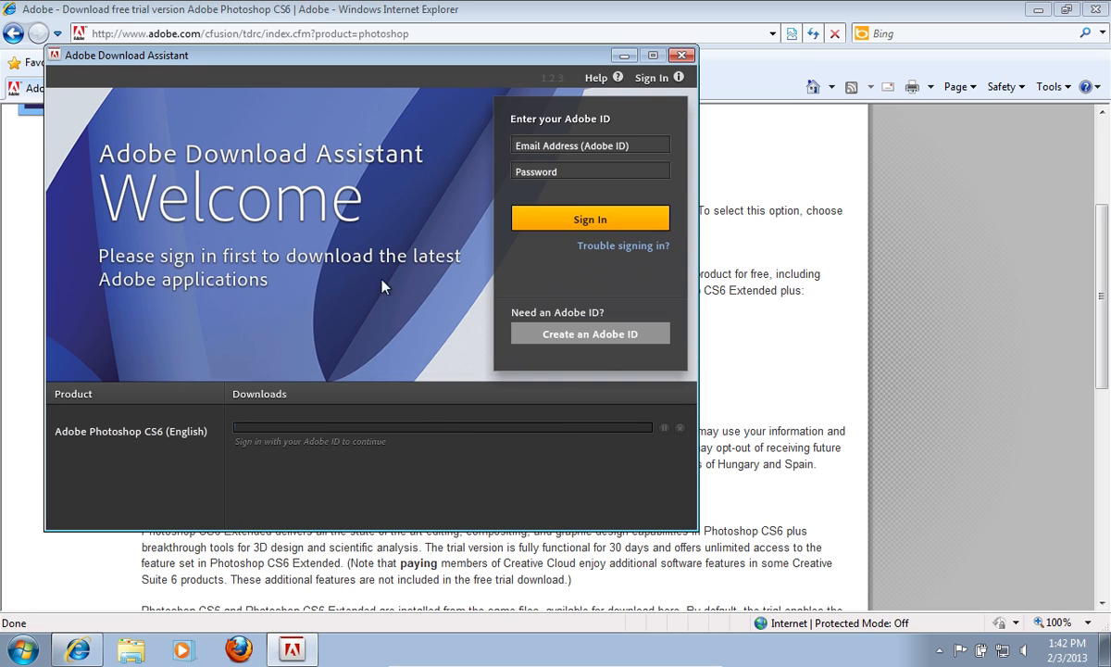
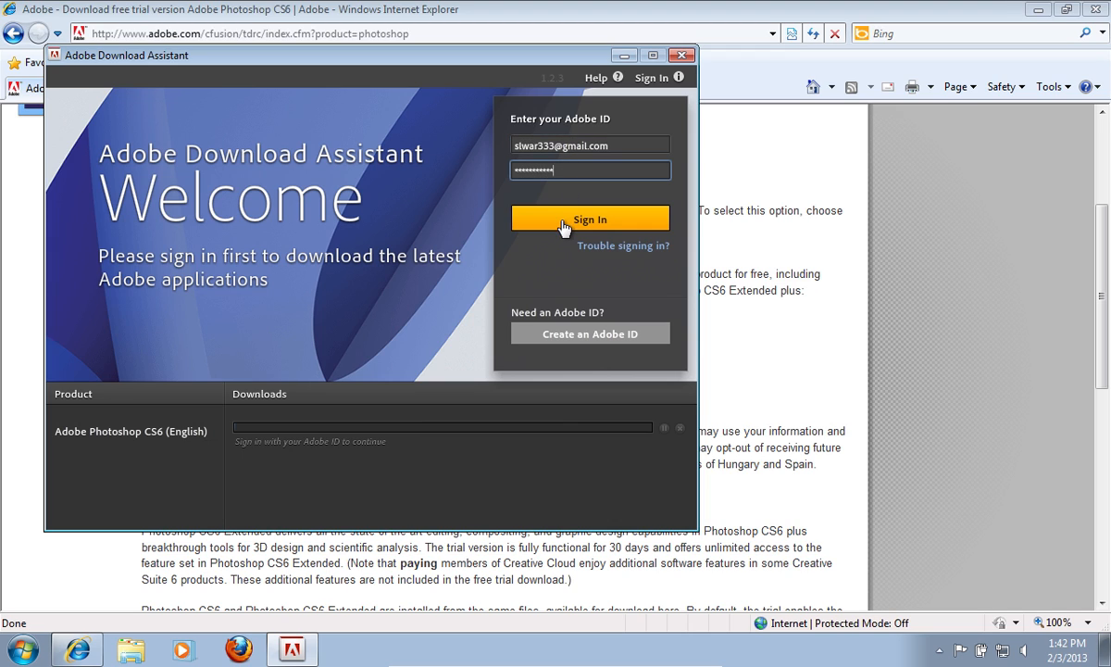
pyautogui.click(589, 218)
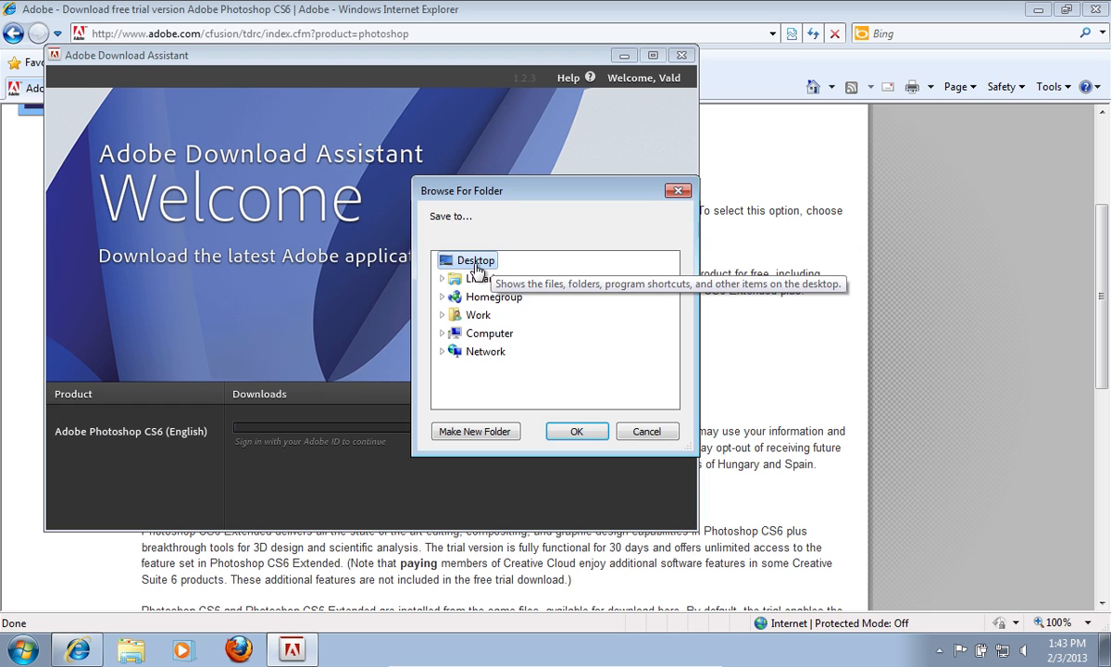
pyautogui.moveTo(498, 318)
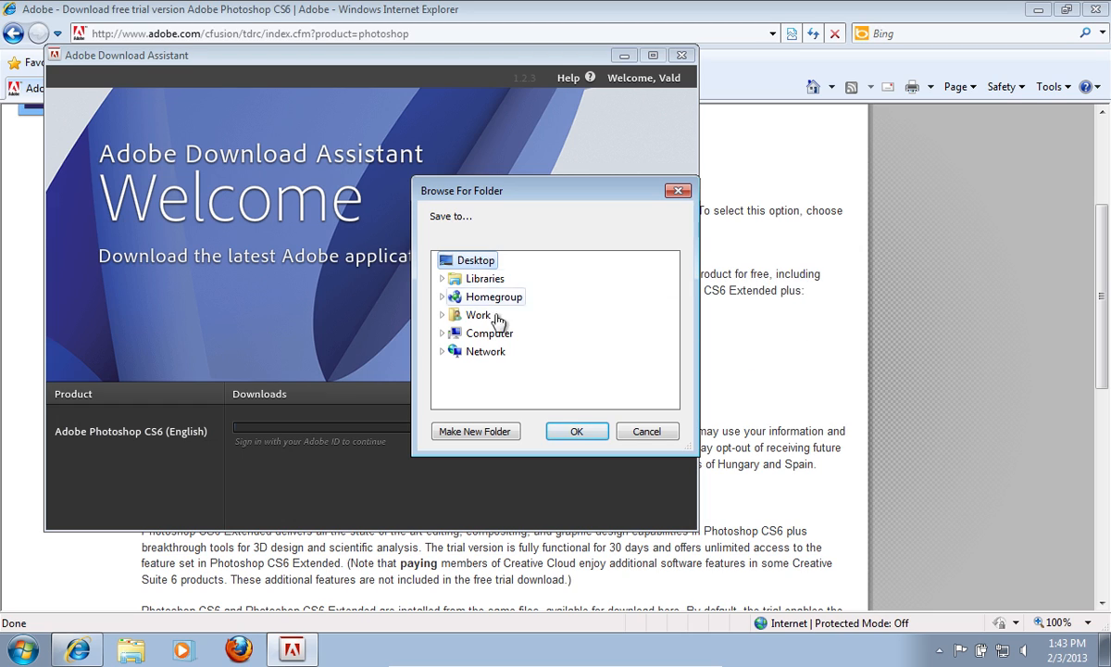
# Choose the Desktop as the save location for the Photoshop CS6 download.
pyautogui.click(576, 430)
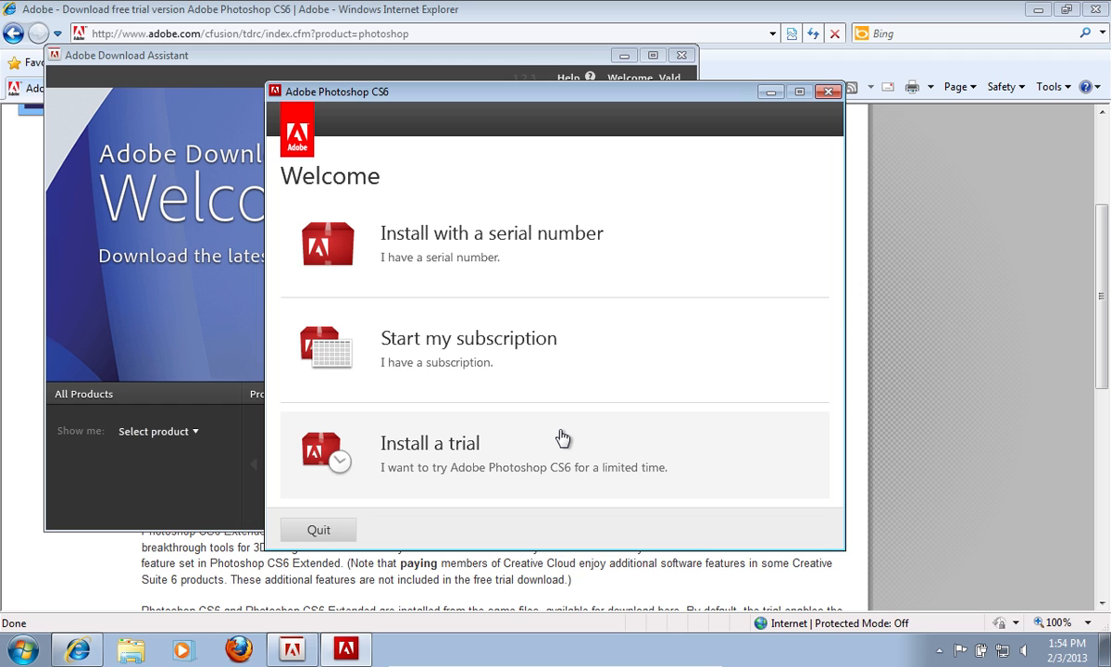
# Select 'Install a trial' and accept the Adobe Software License Agreement.
pyautogui.click(430, 443)
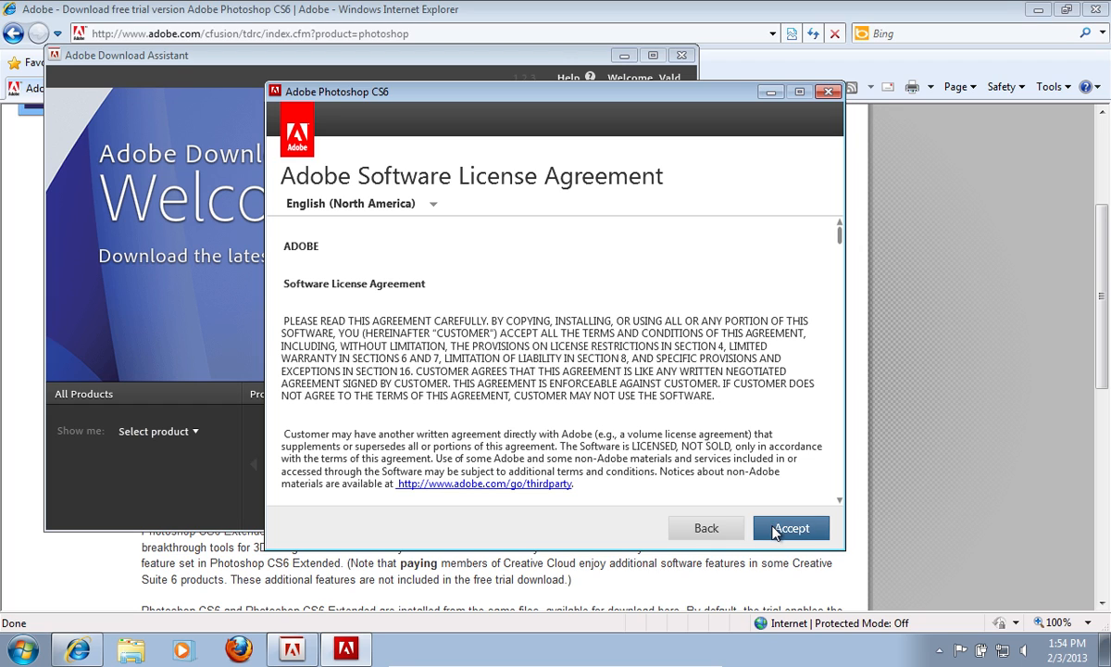
pyautogui.click(789, 526)
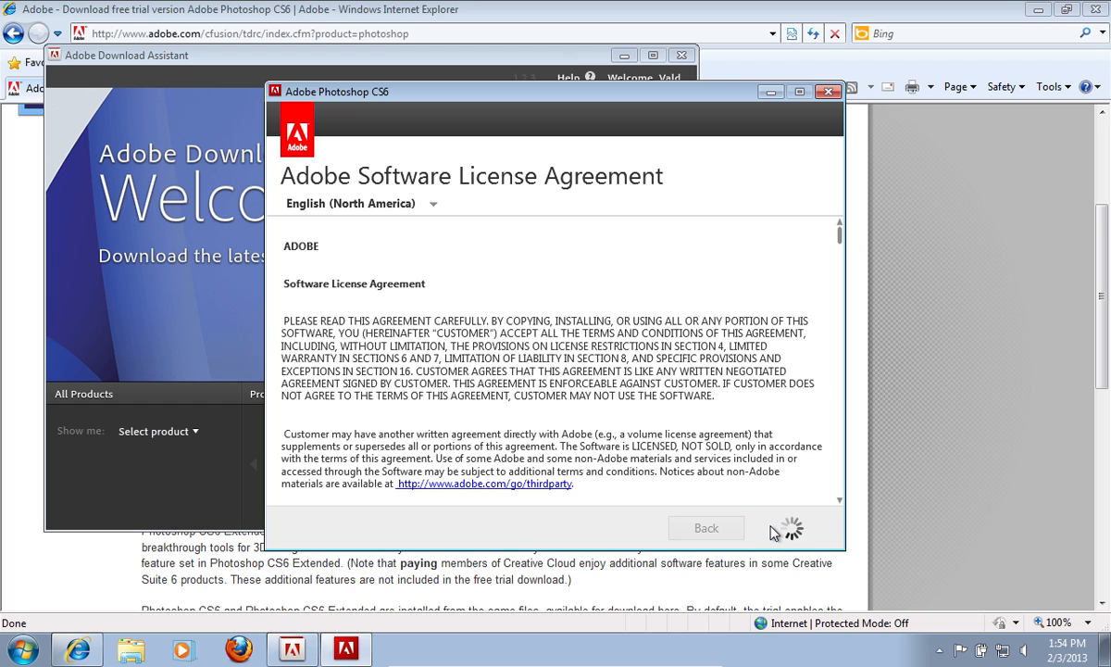
pyautogui.click(787, 528)
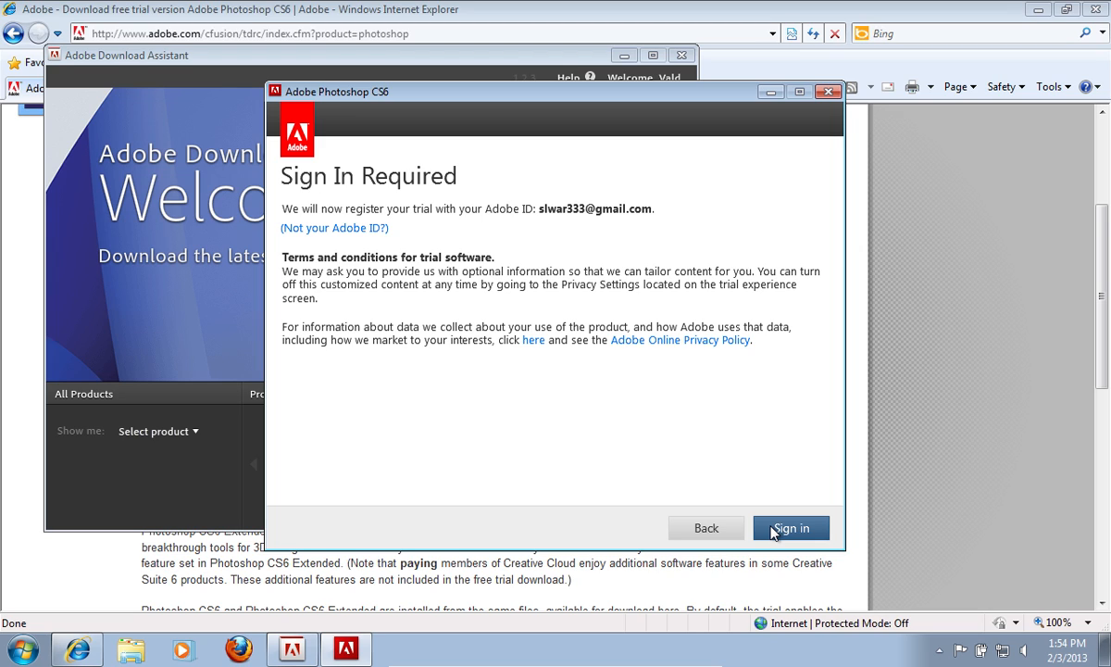
# Sign in to register the trial, install to the default location, and close the completed installer.
pyautogui.click(790, 528)
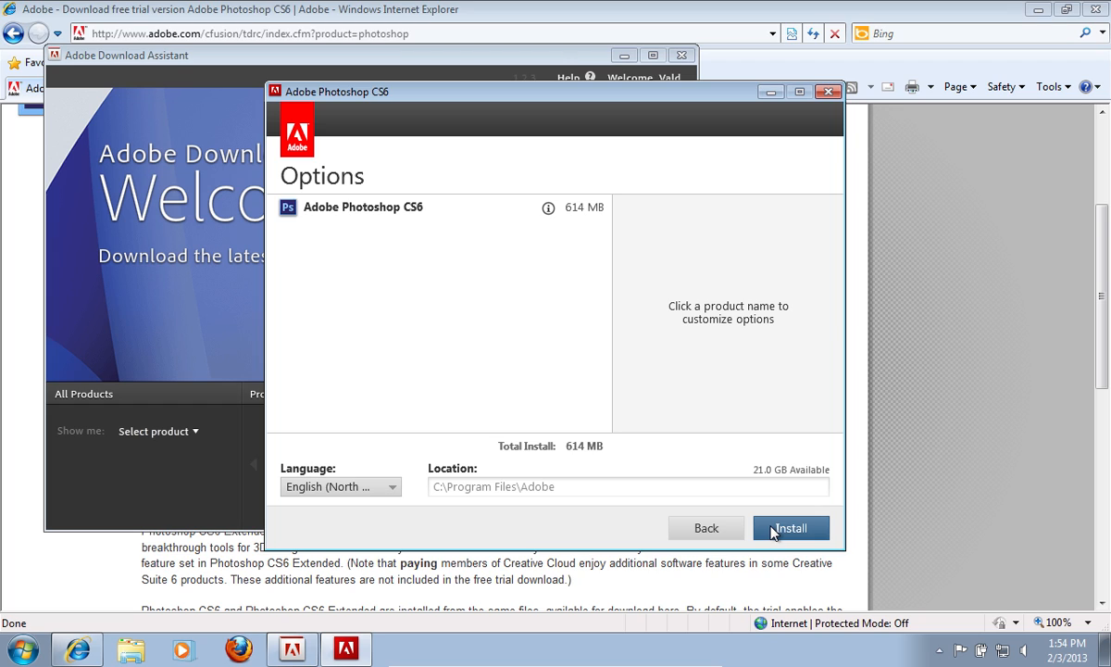
pyautogui.click(791, 528)
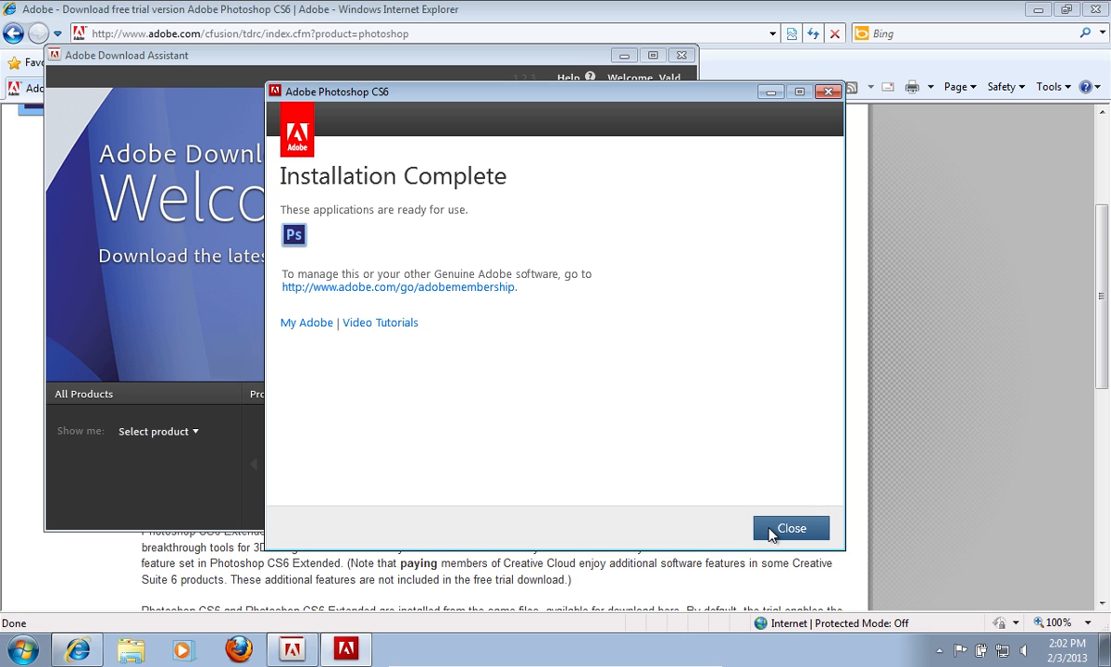
pyautogui.click(790, 528)
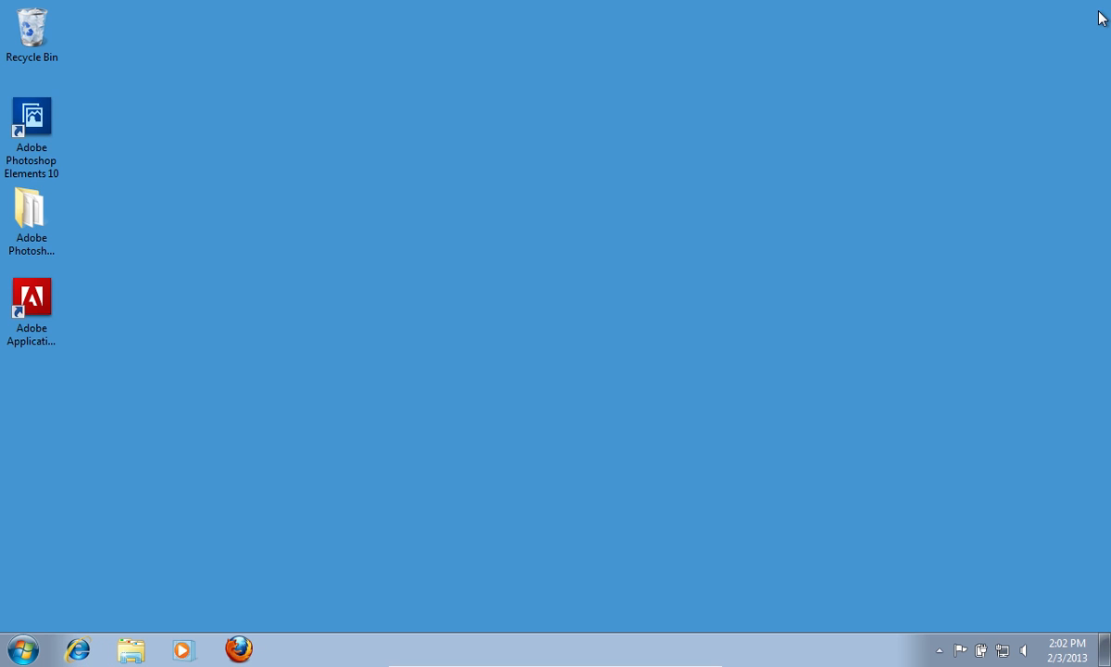
pyautogui.moveTo(538, 328)
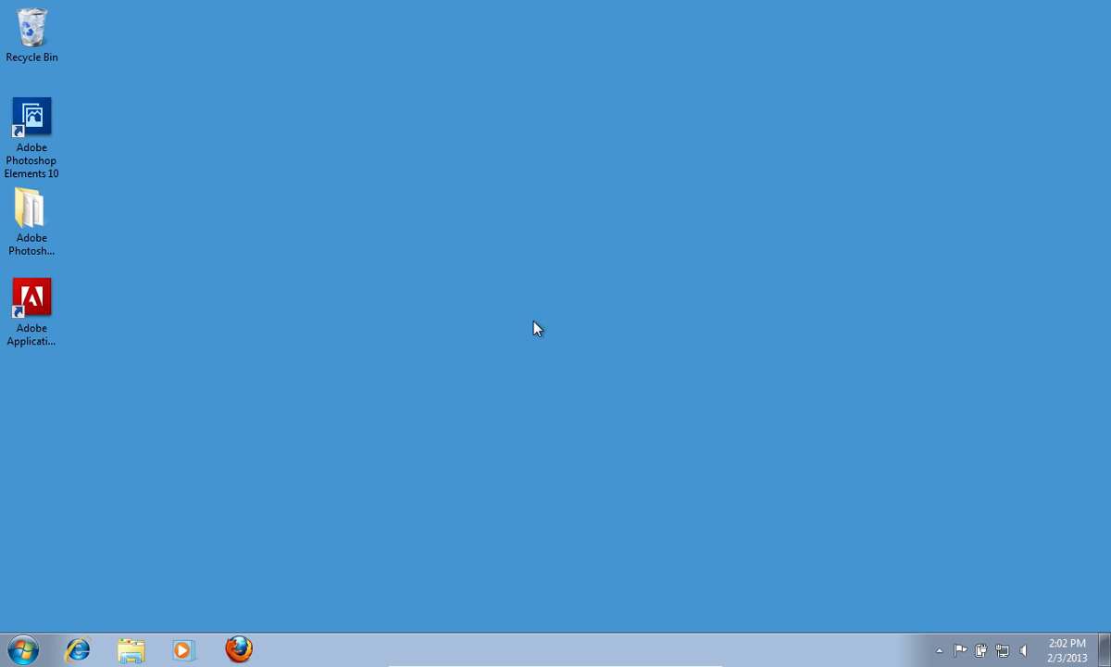
# Open the Start menu showing Adobe Photoshop CS6 in the program list.
pyautogui.click(22, 649)
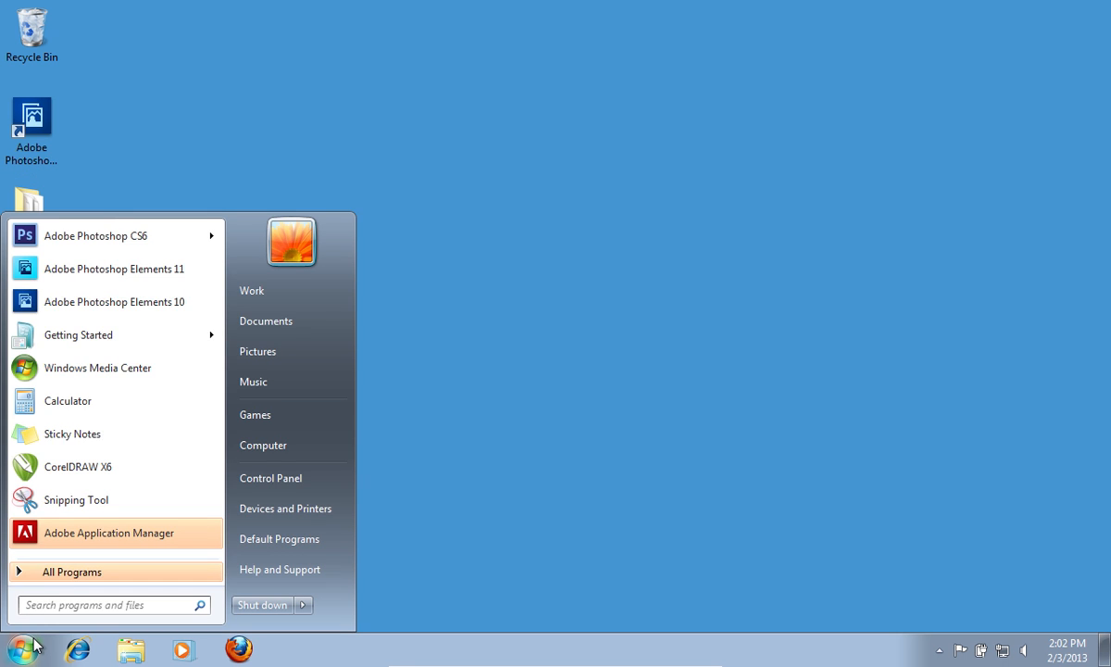
pyautogui.moveTo(96, 235)
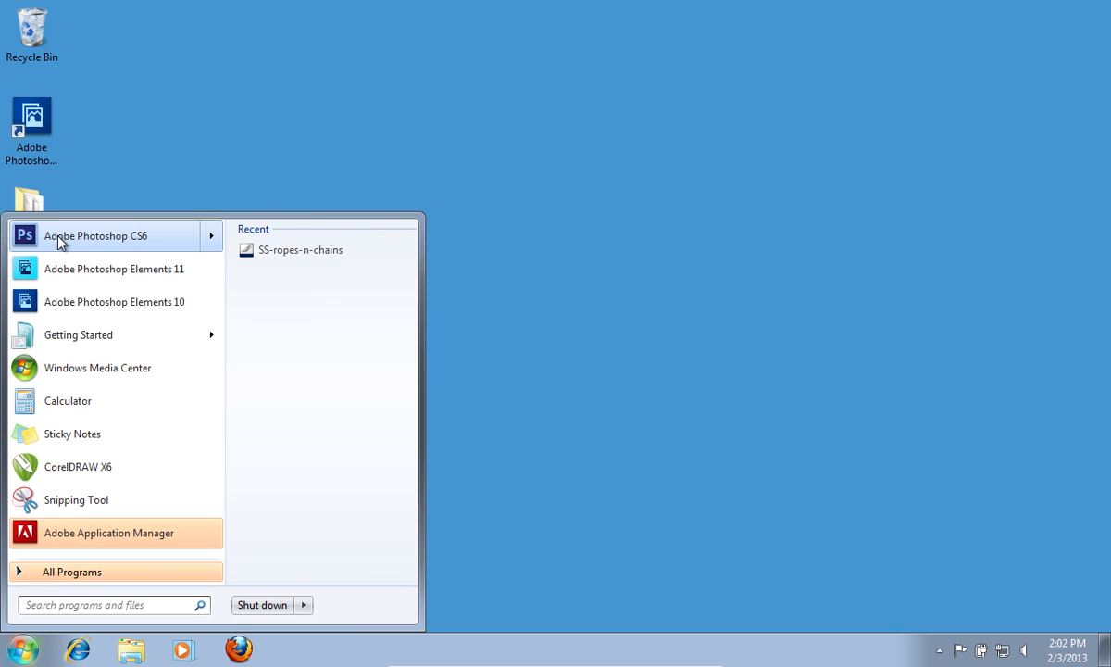